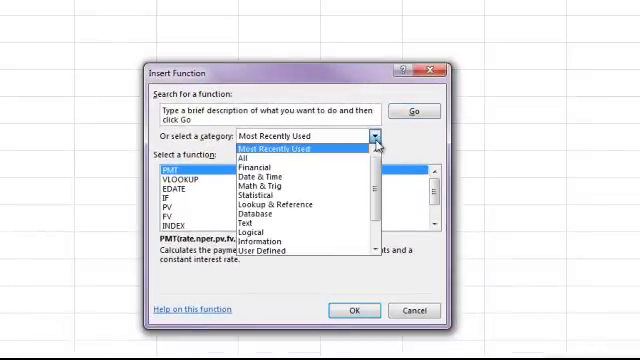
Filter the Insert Function list to the Financial category to find PMT.
click(256, 168)
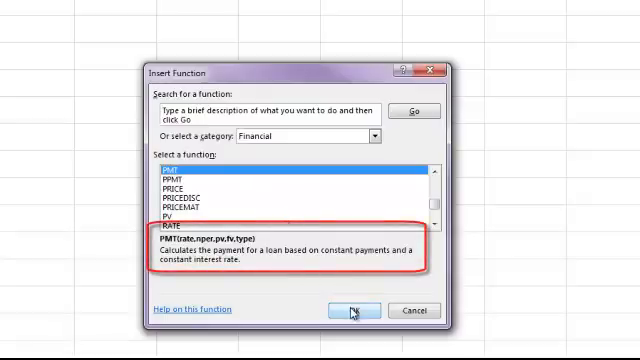
Confirm PMT and enter the monthly rate B3/B4 and periods B4*B5 as arguments.
click(352, 310)
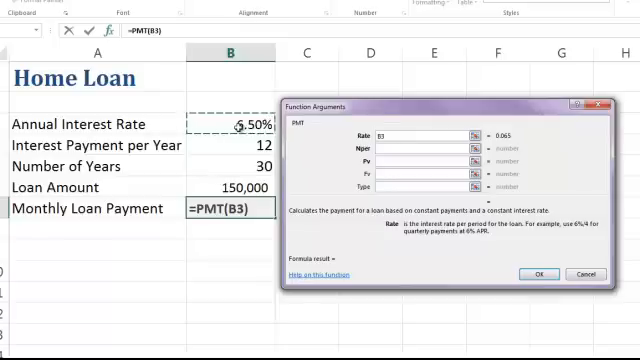
text(/B4)
text(B4*B5)
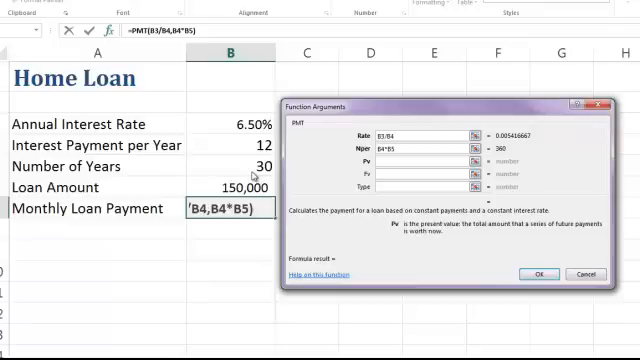
Use loan amount B6 as PMT's present value, previewing -$948.10.
click(410, 160)
text(B6)
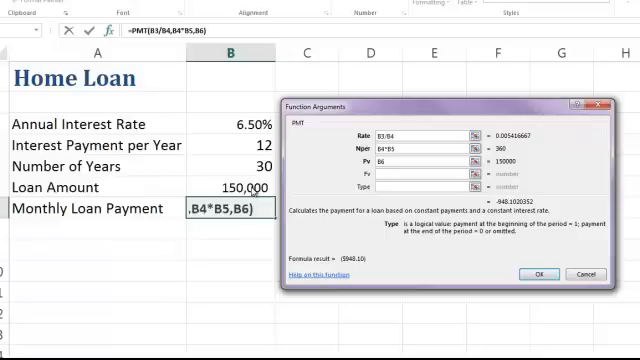
Insert =PMT(B3/B4,B4*B5,B6) into B7 showing ($948.10), then close Format Cells.
click(538, 272)
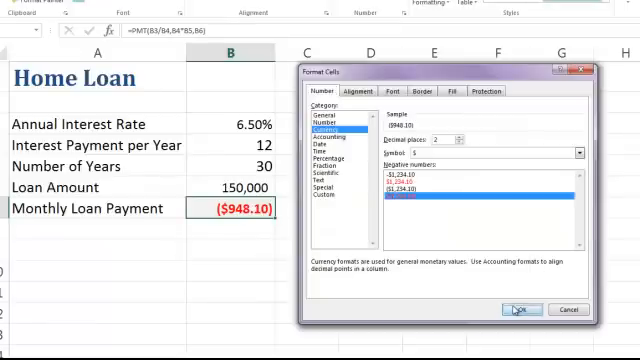
click(512, 308)
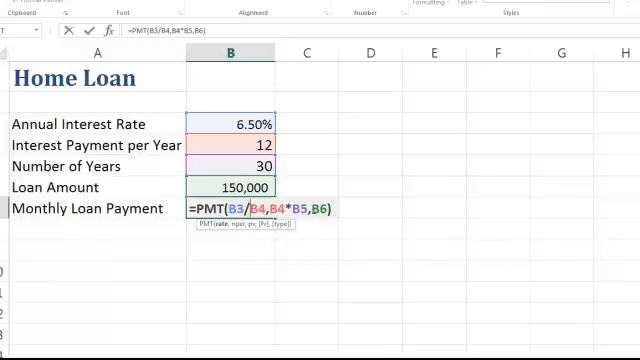
mouse_move(314, 274)
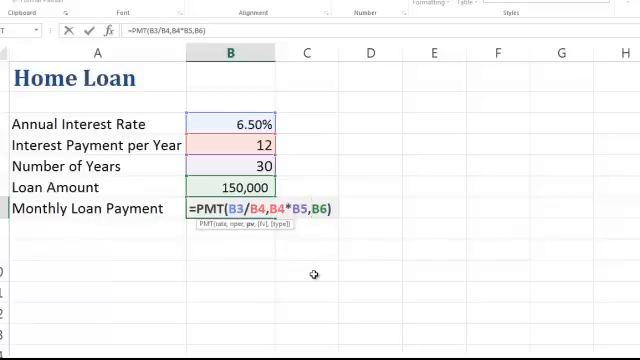
Insert a minus sign before B6 in B7's PMT formula to make the payment positive.
text(-)
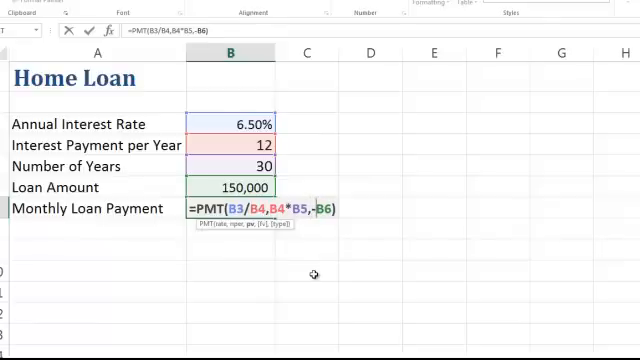